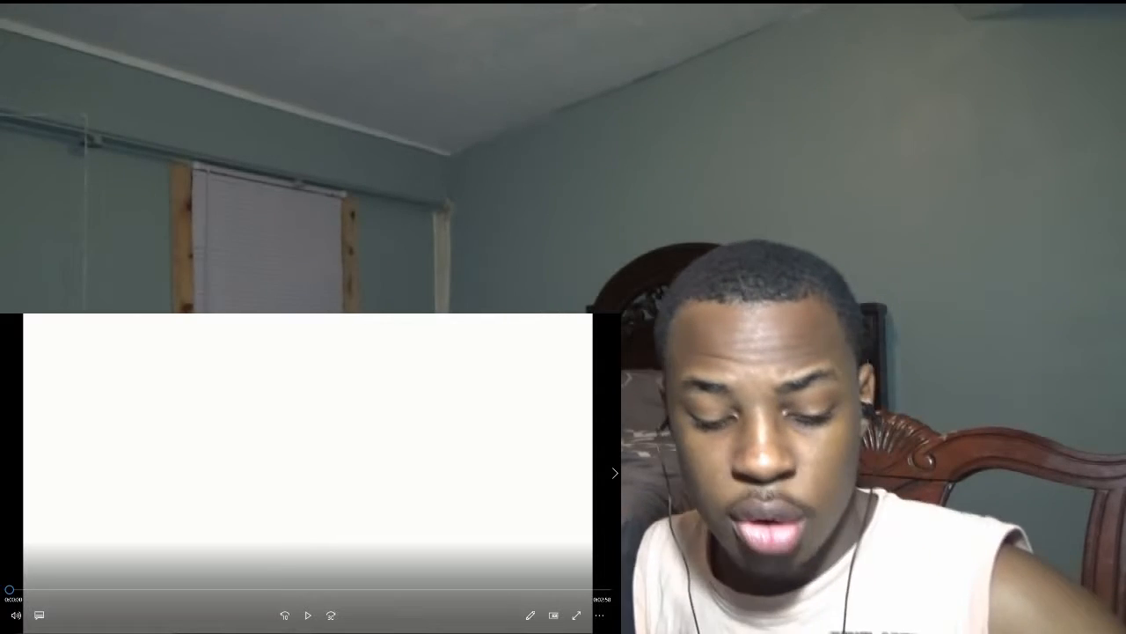
Start playback of 'Do You Hear Yanny or Laurel (SOLVED with SCIENCE)' from the beginning.
{"action": "left_click", "coordinate": [307, 615]}
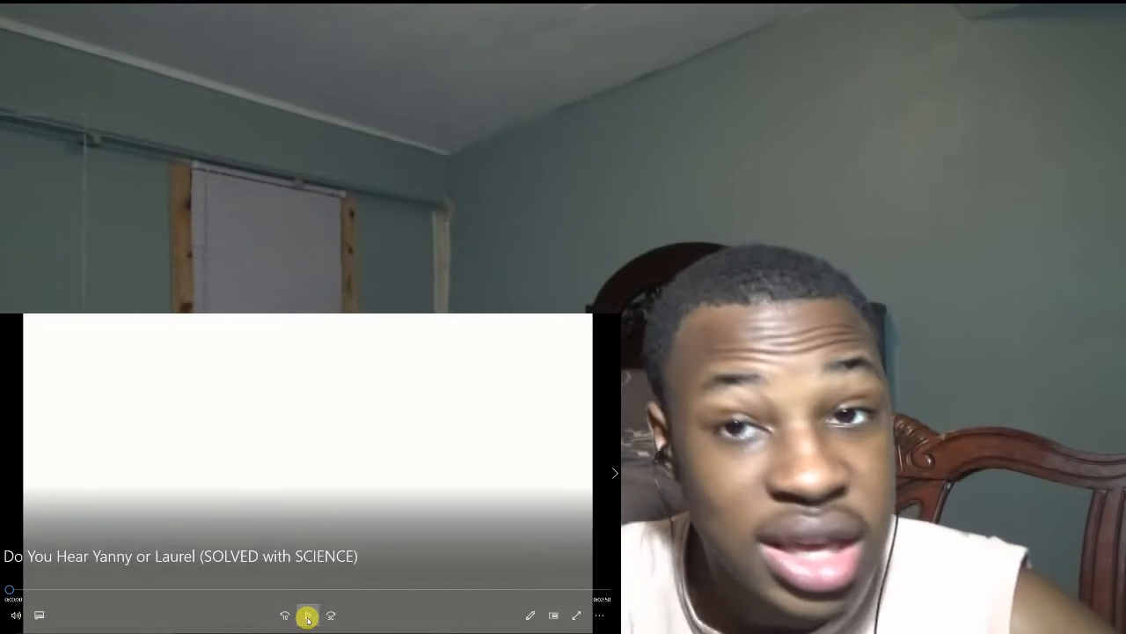